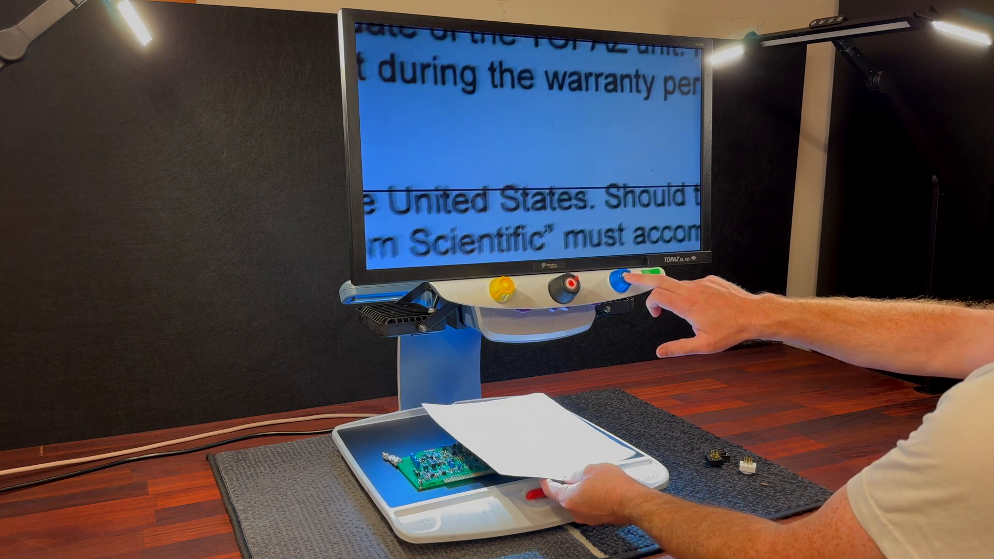
click(646, 278)
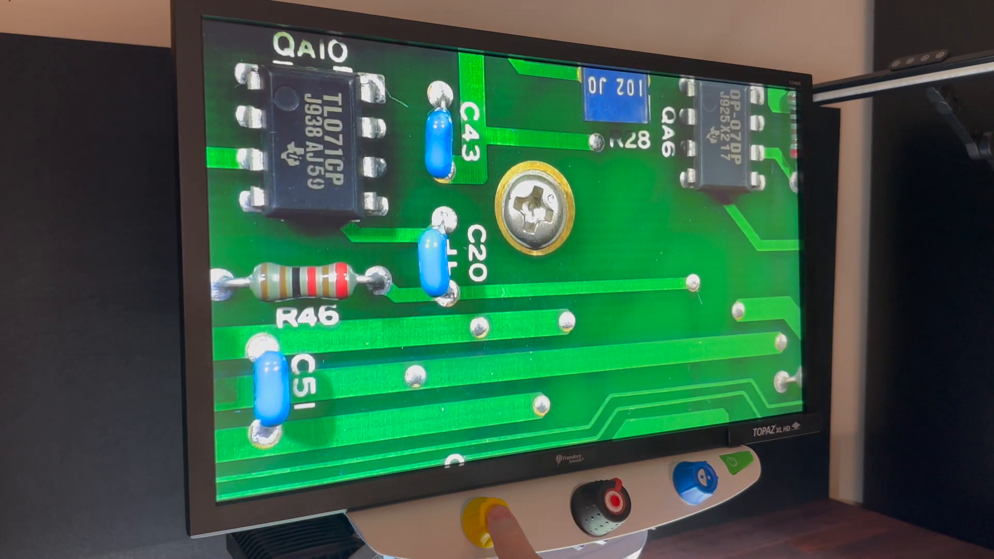
click(491, 517)
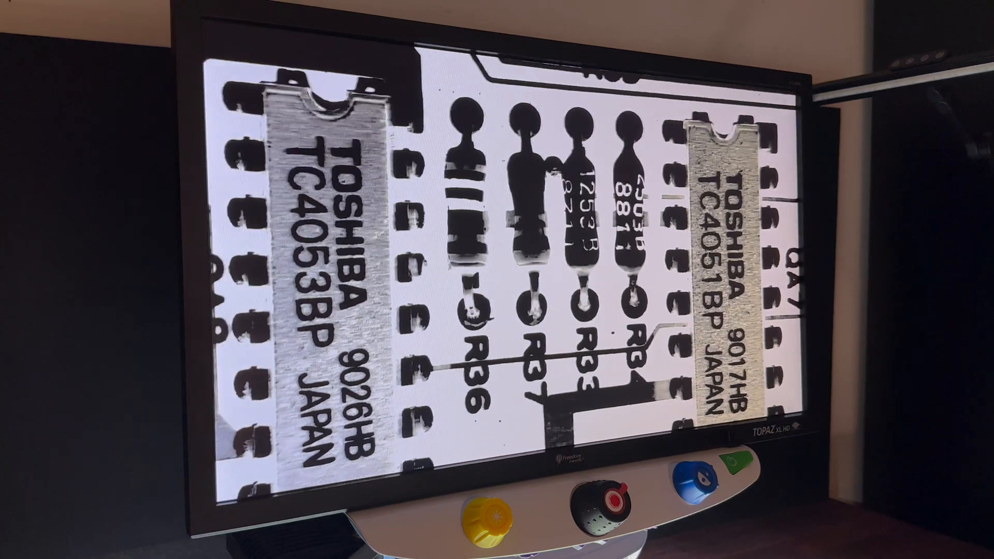
click(691, 472)
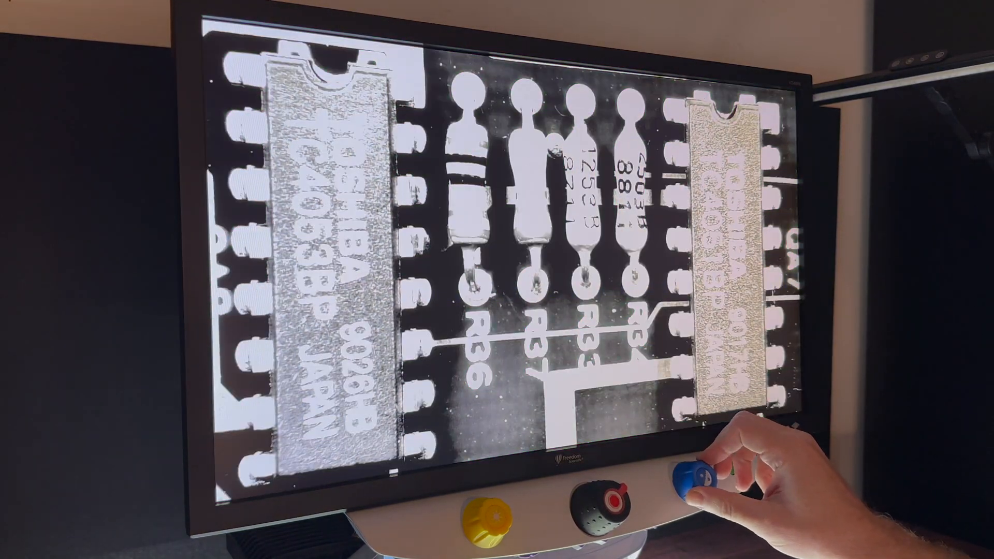
click(711, 469)
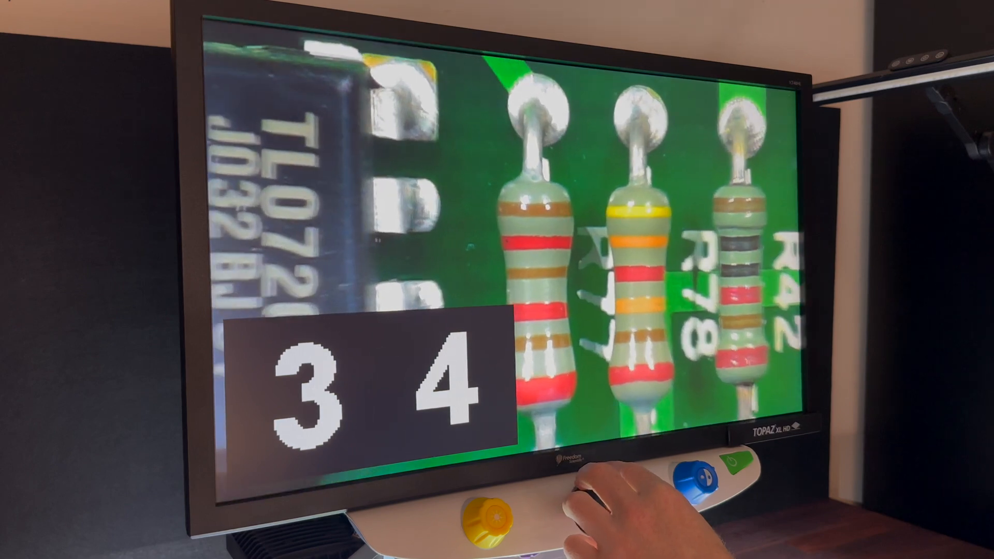
click(603, 491)
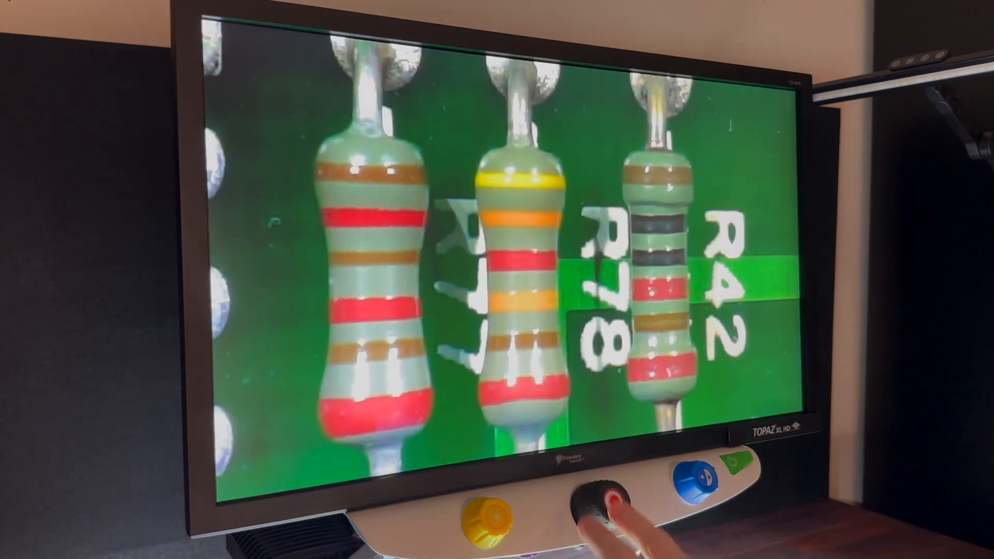